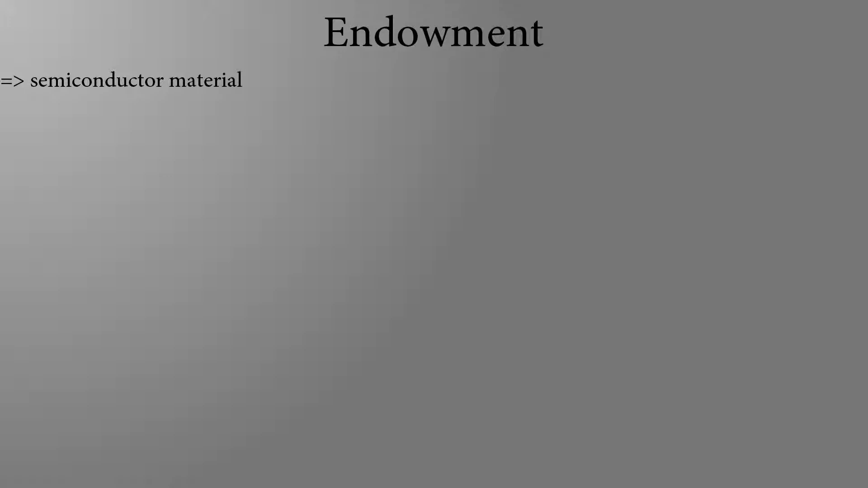
- Reveal the N-typed/P-typed branches and lattice, then circle phosphor's extra electron with the pen
drag(205, 97, 163, 143)
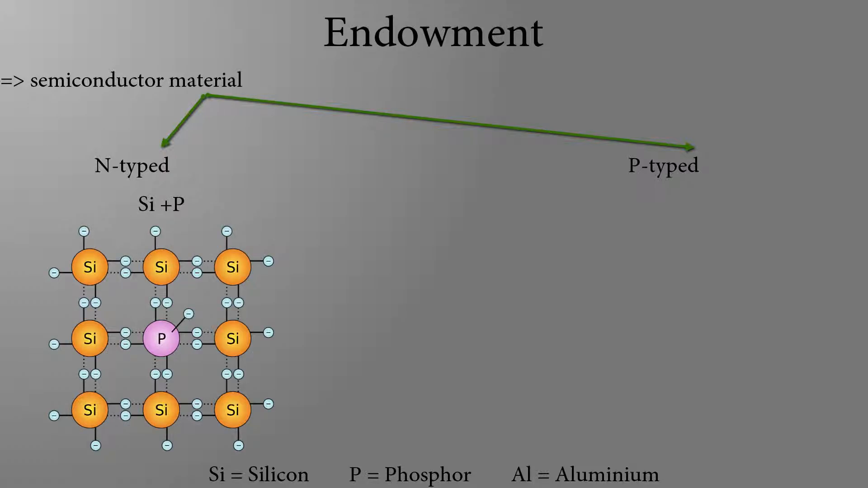
drag(164, 302, 216, 327)
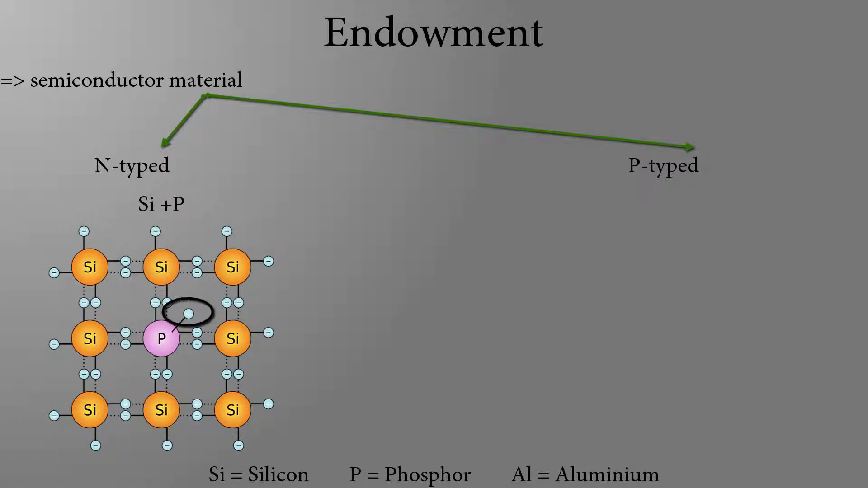